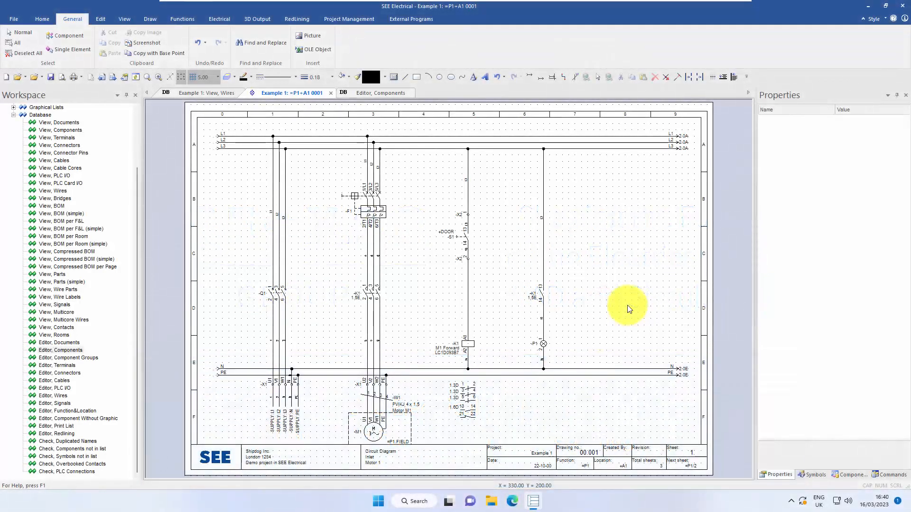
Insert the fuel.jpg fuel gauge photo from the Pictures folder onto the sheet
click(619, 259)
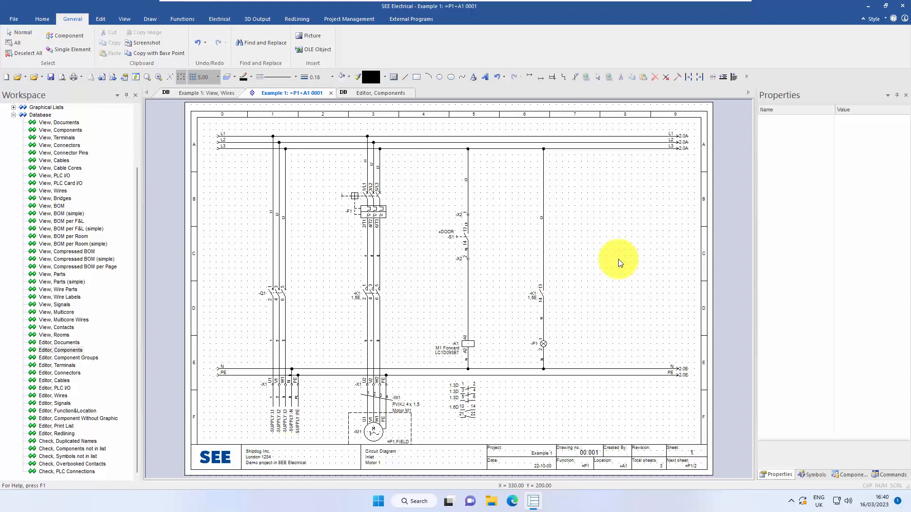
mouse_move(311, 36)
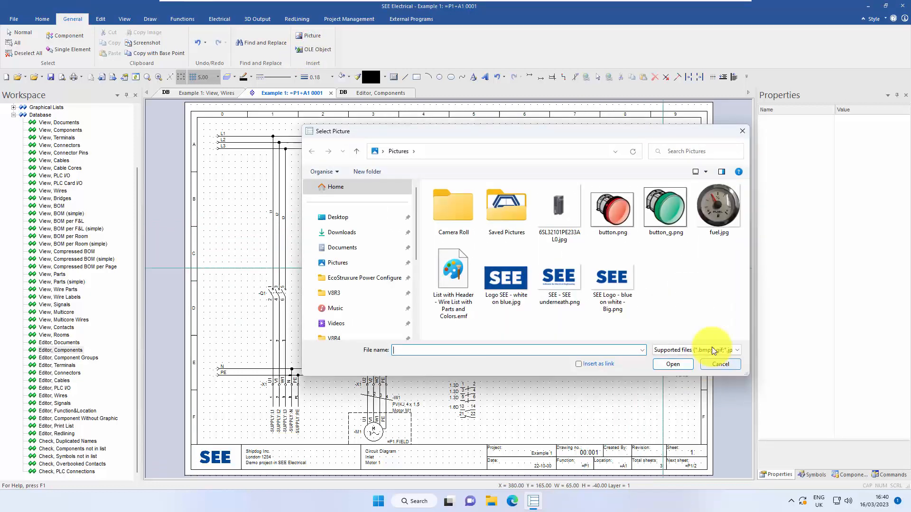
click(717, 209)
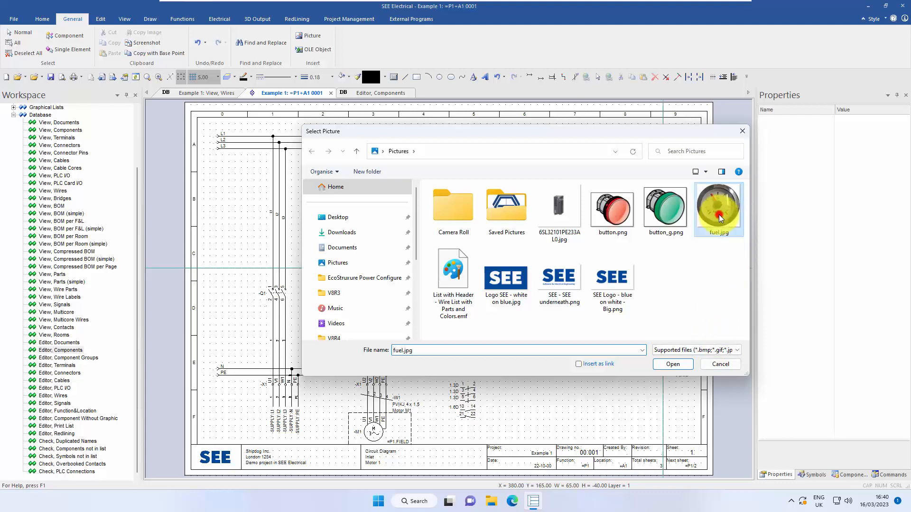
click(673, 364)
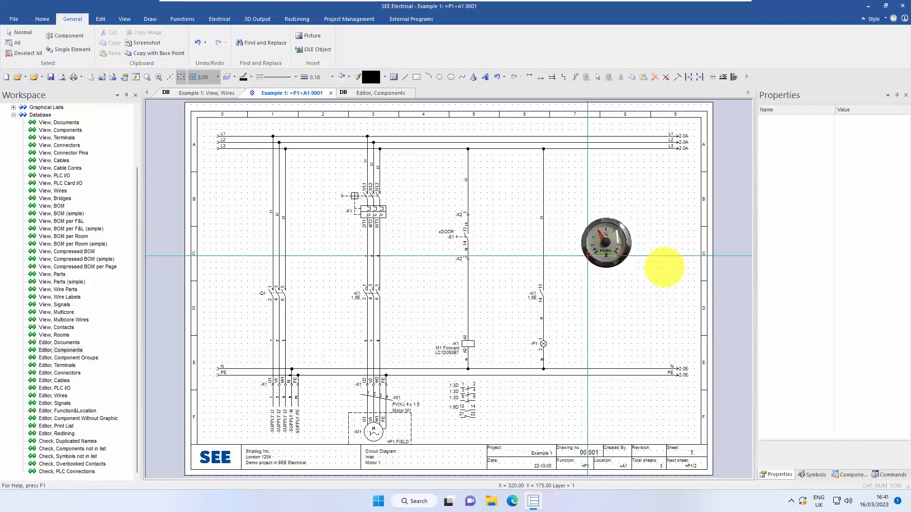
Place the fuel gauge picture beside the L3 line and shrink it proportionally
click(606, 243)
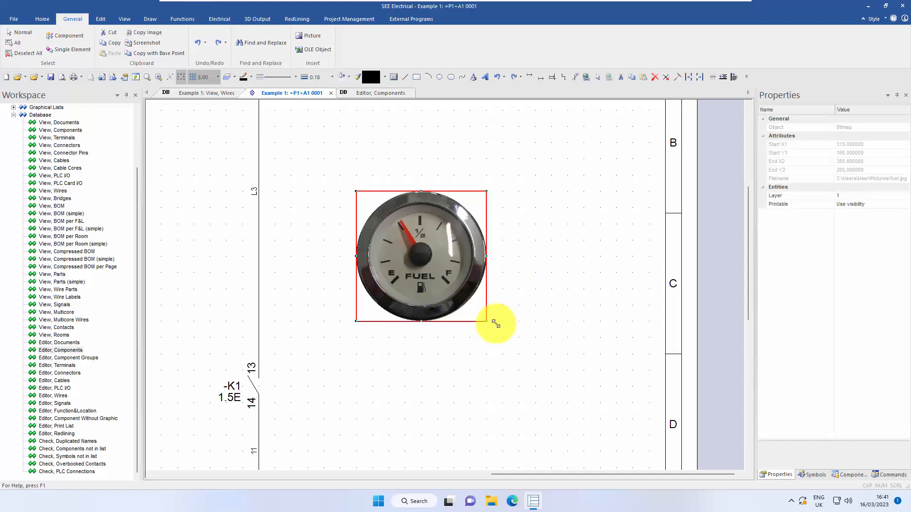
key(ctrl)
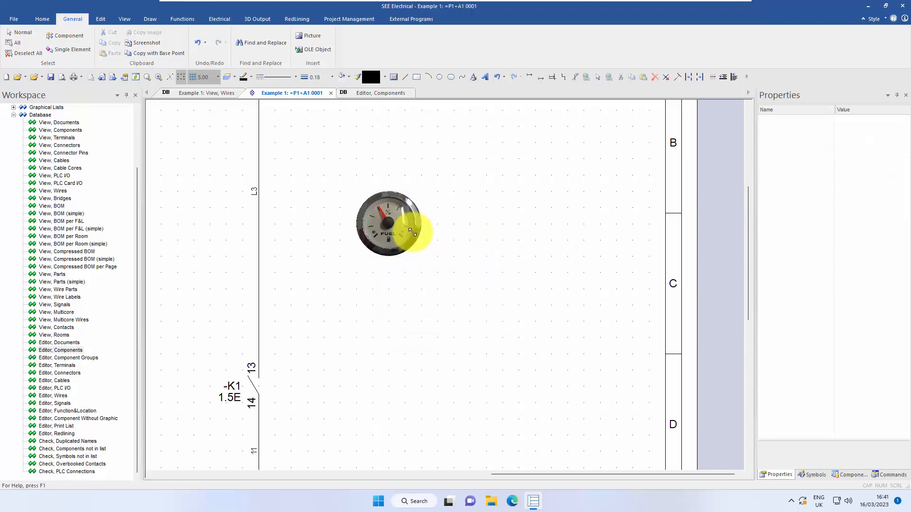
Select the resized fuel gauge picture and bring up its context menu
click(388, 223)
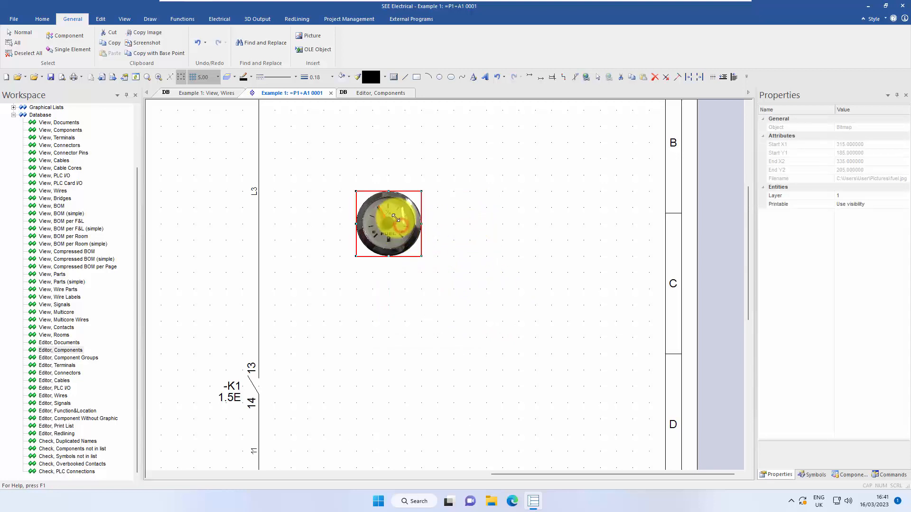
right_click(388, 218)
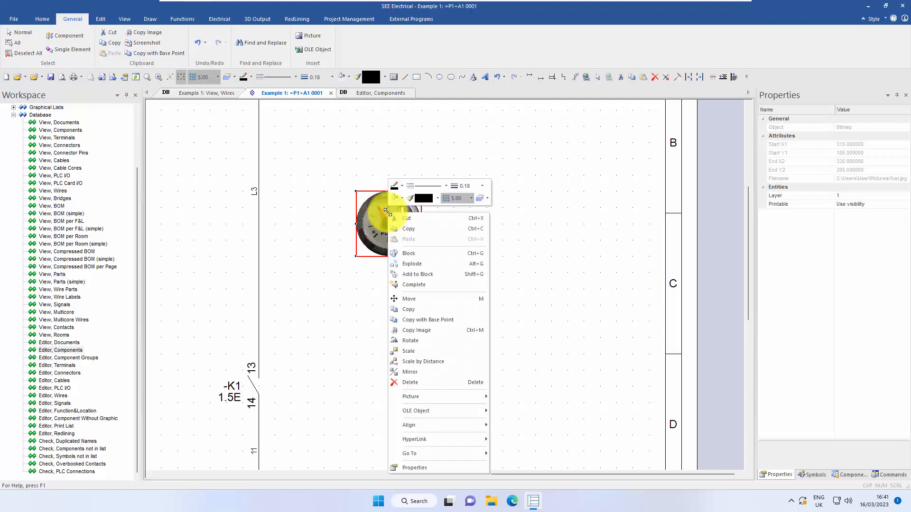
mouse_move(410, 396)
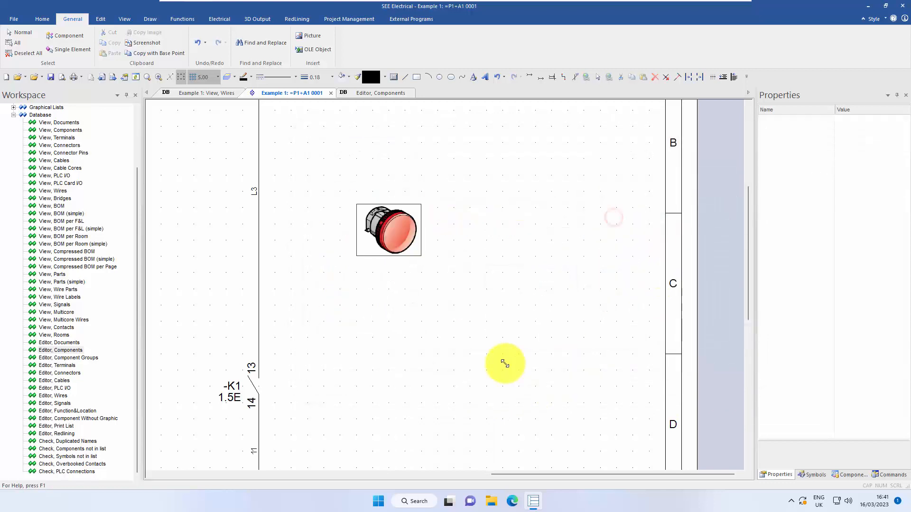
Swap the red push-button picture for the green button_g.png image
right_click(388, 230)
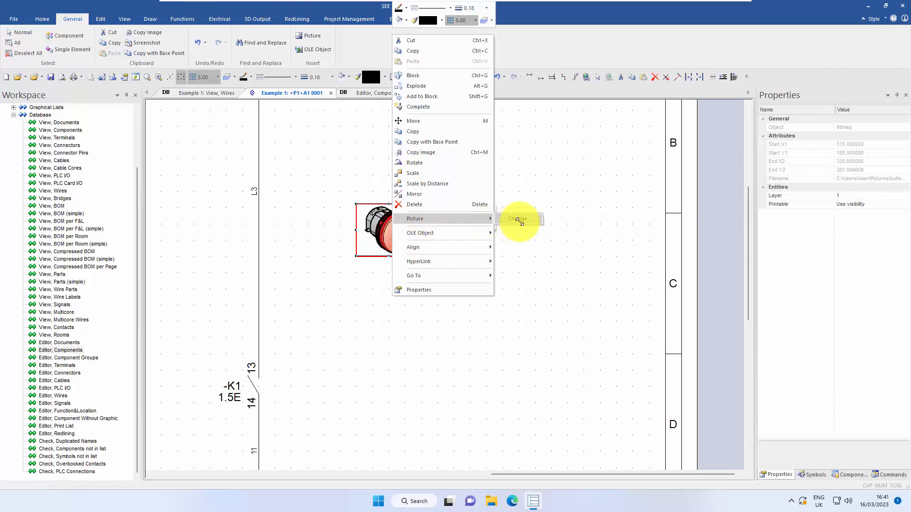
click(516, 219)
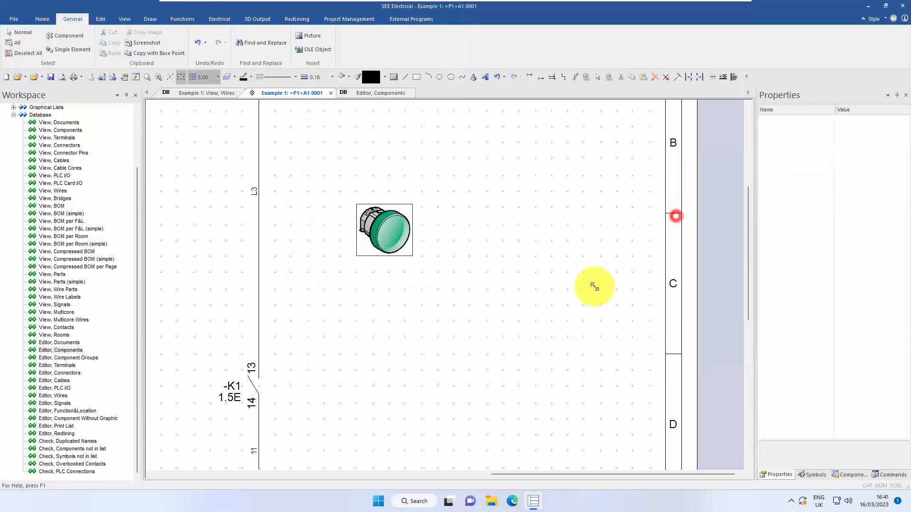
mouse_move(561, 293)
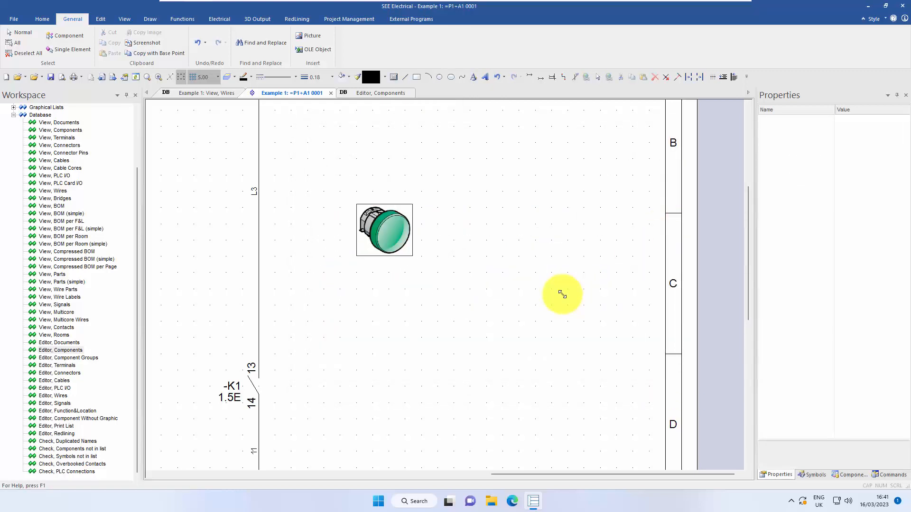